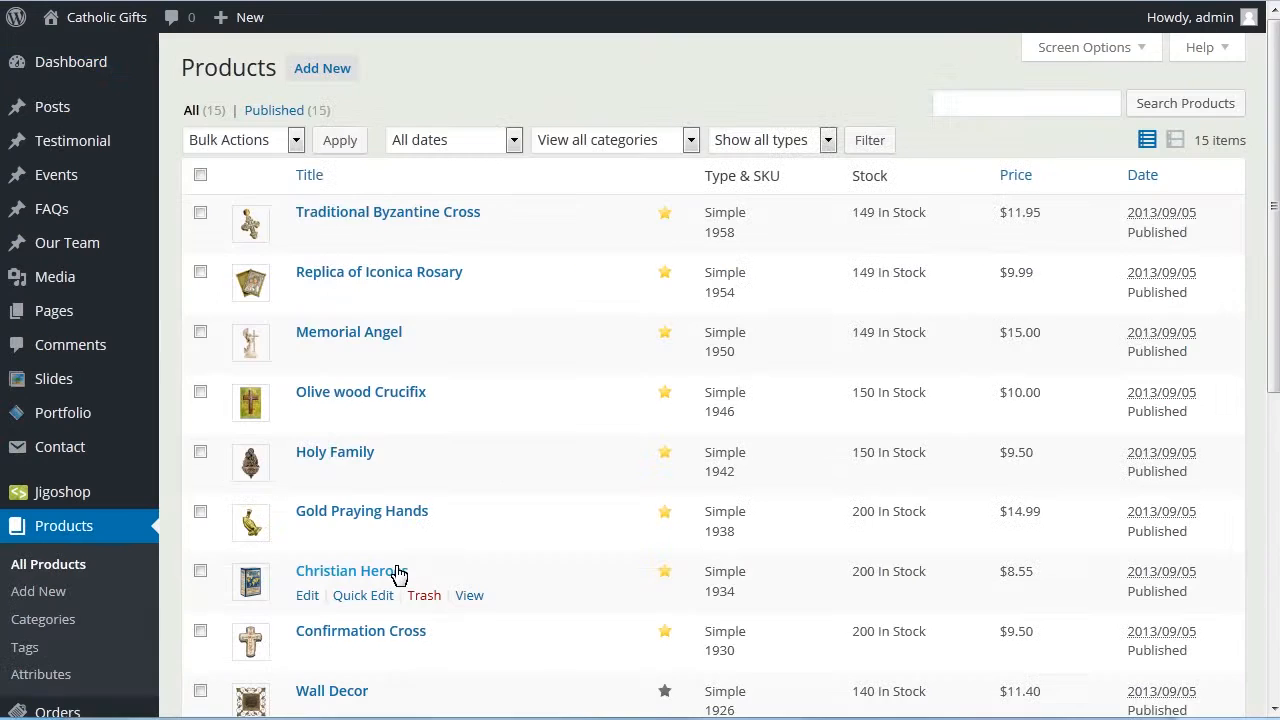
Step: Locate Beads Cross in the Products list and bring up its Edit Product page
scroll(down, 3)
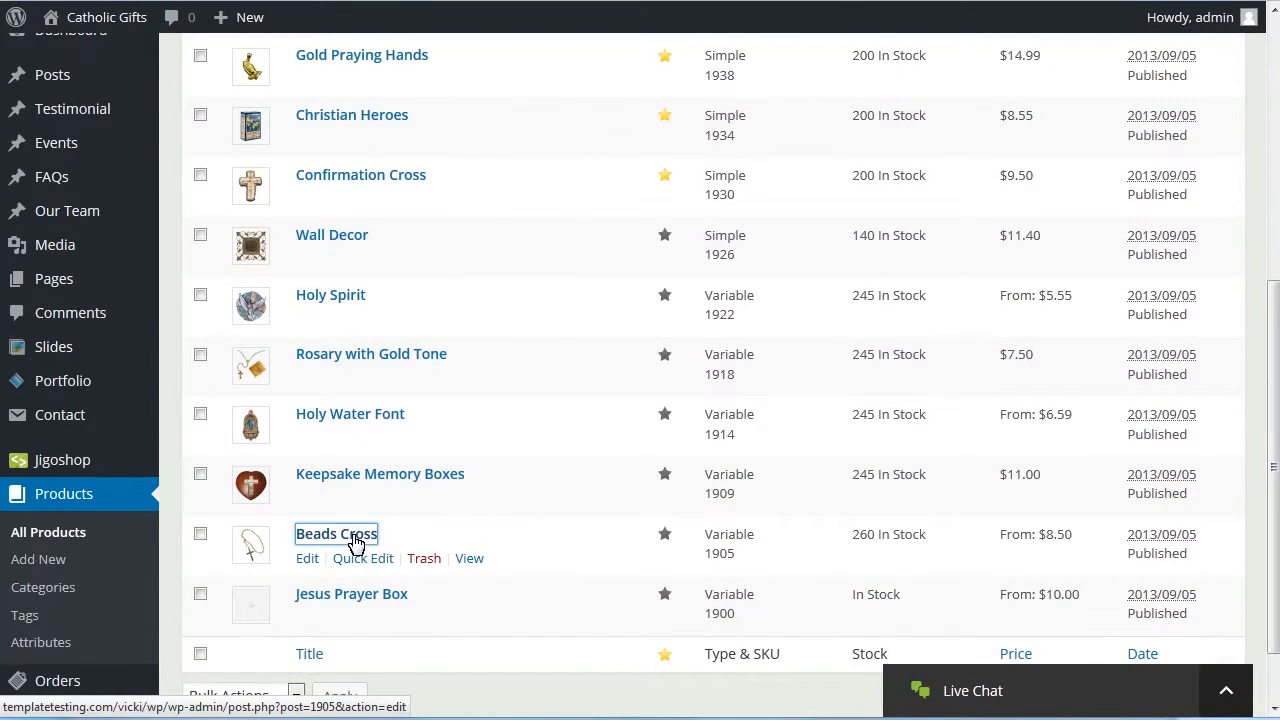
click(336, 534)
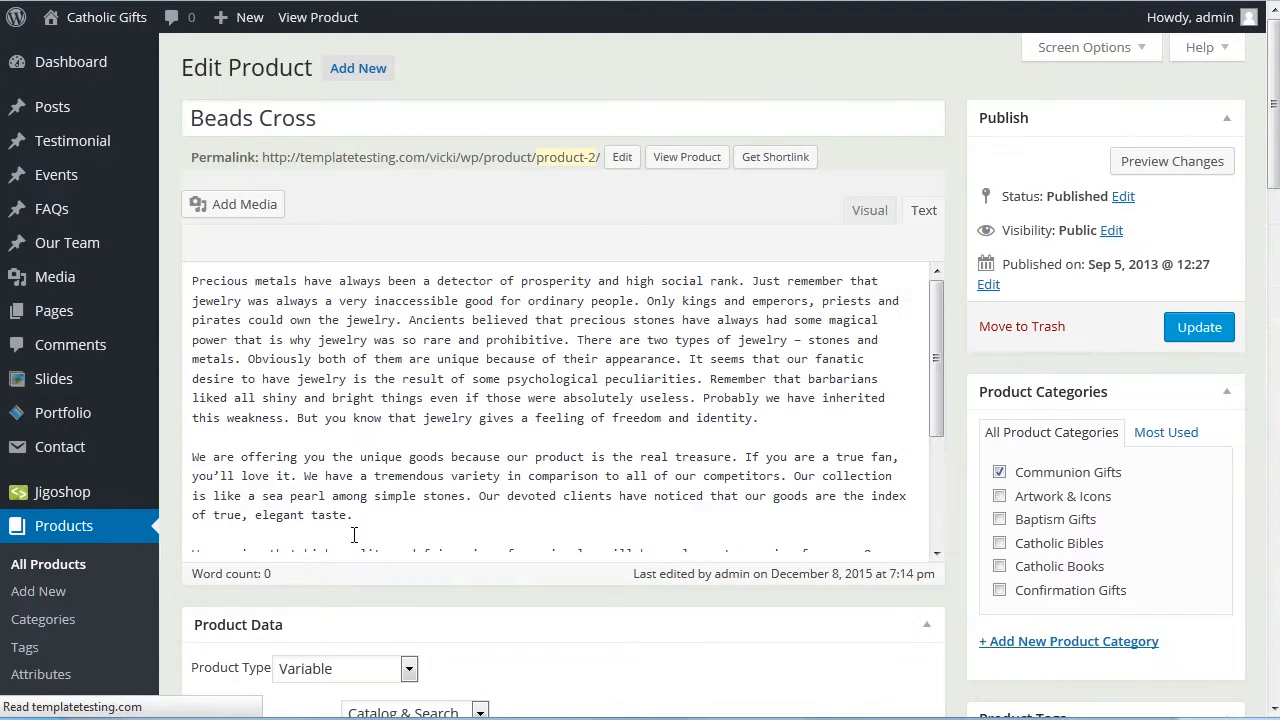
Step: Upload the three Monk-Rosary-Beads-Cross images to the product via Add Media
click(232, 204)
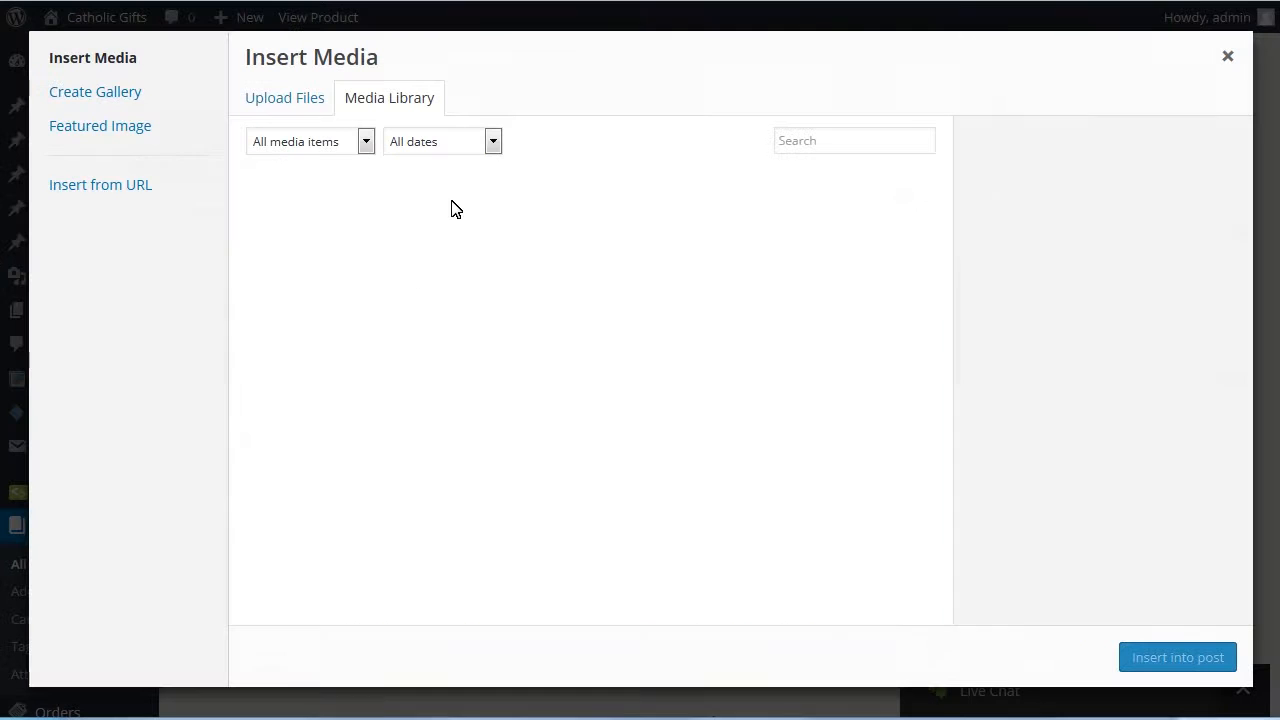
click(284, 96)
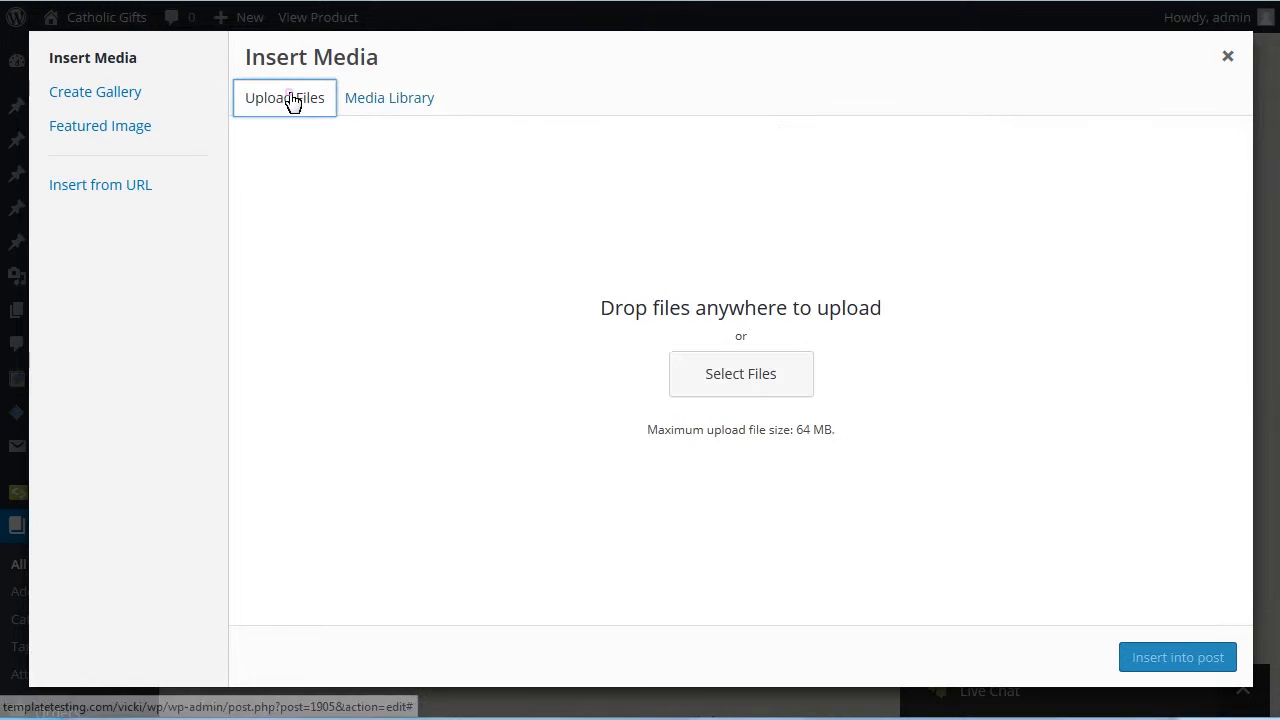
click(740, 374)
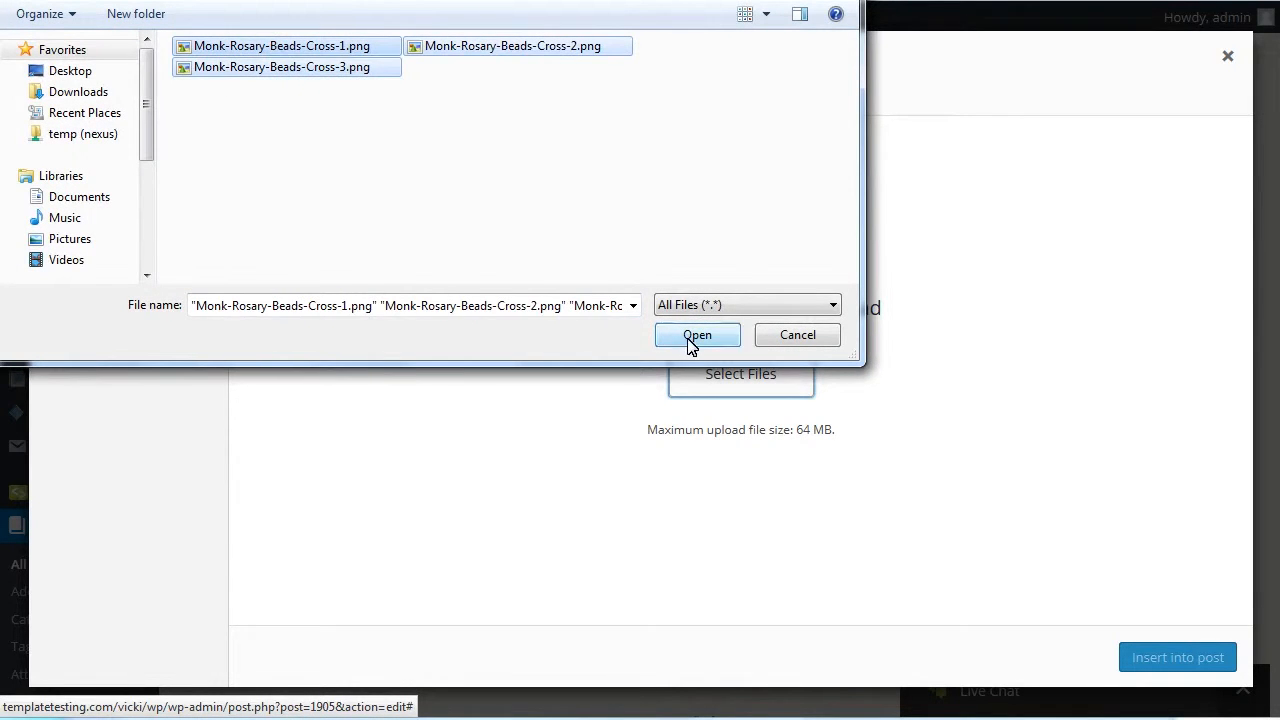
click(696, 336)
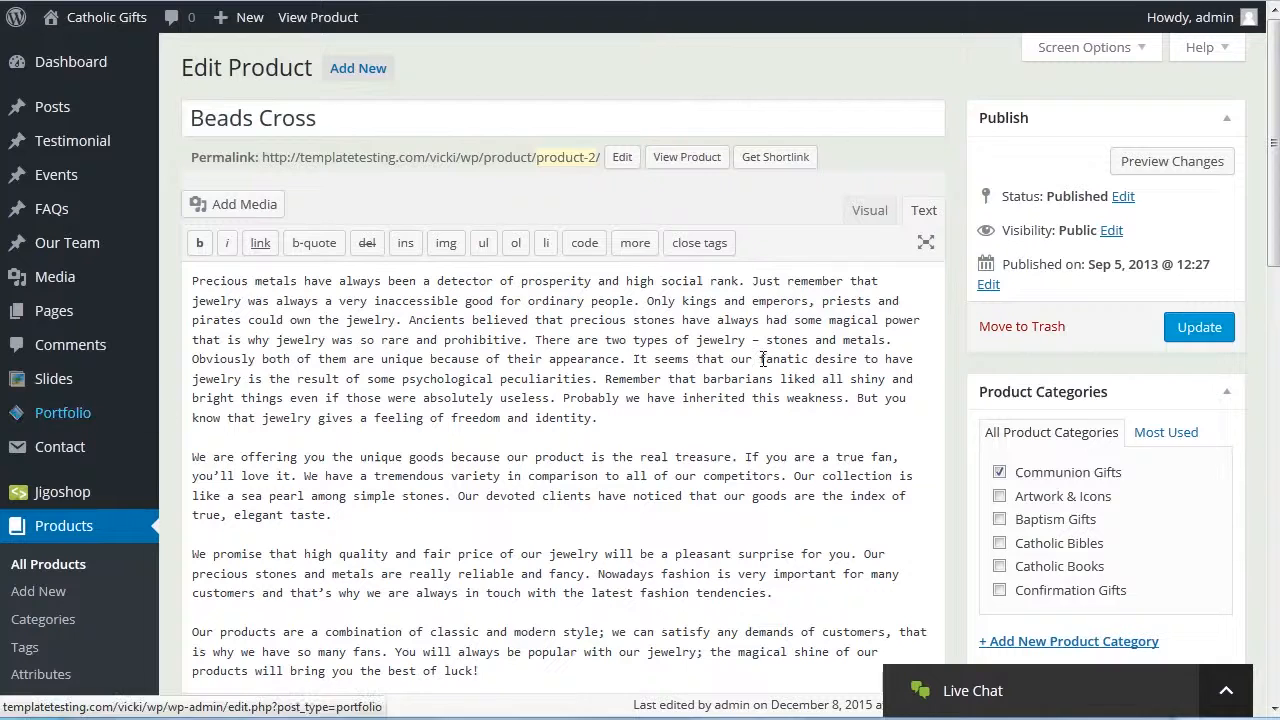
Step: View the live Beads Cross product page showing the new image gallery
click(1200, 328)
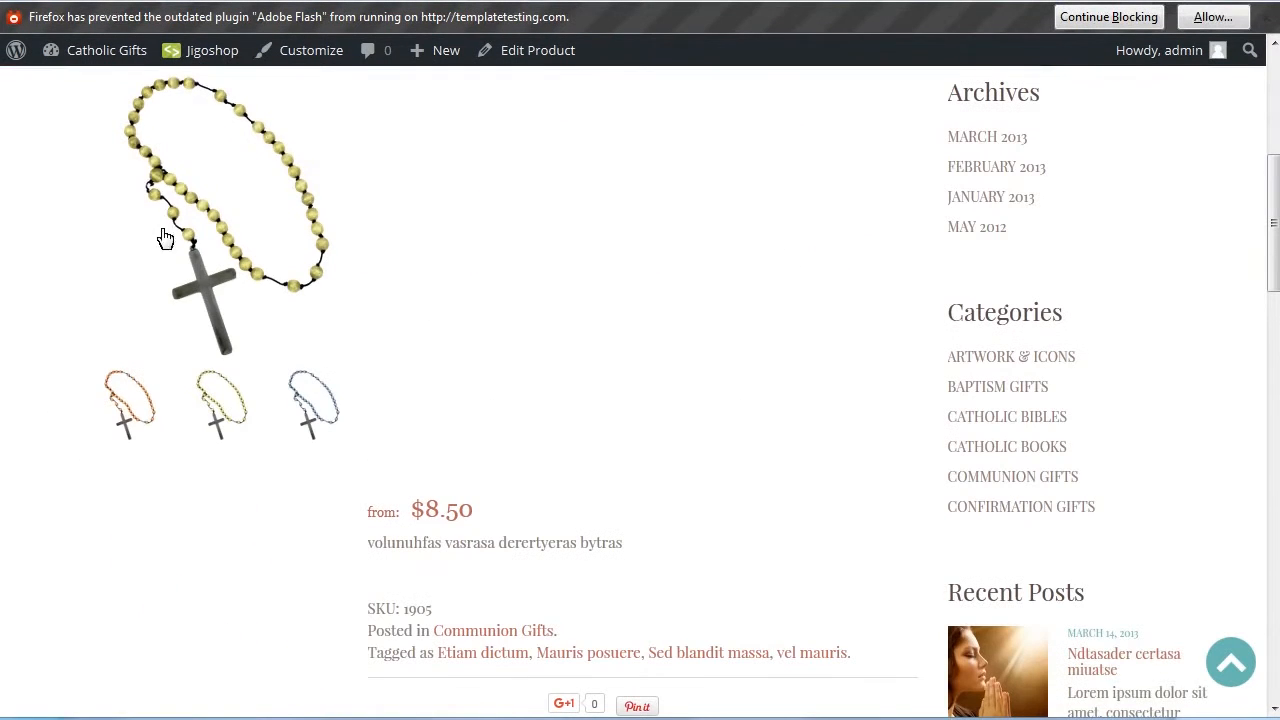
mouse_move(436, 452)
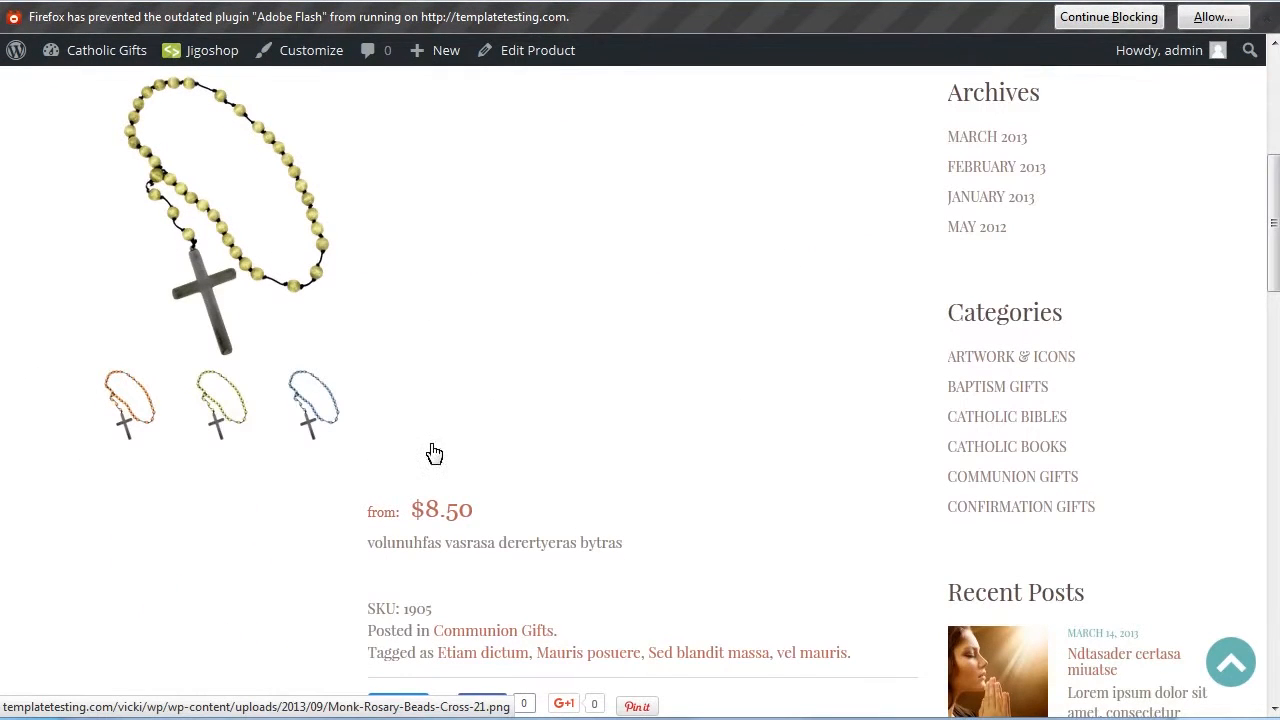